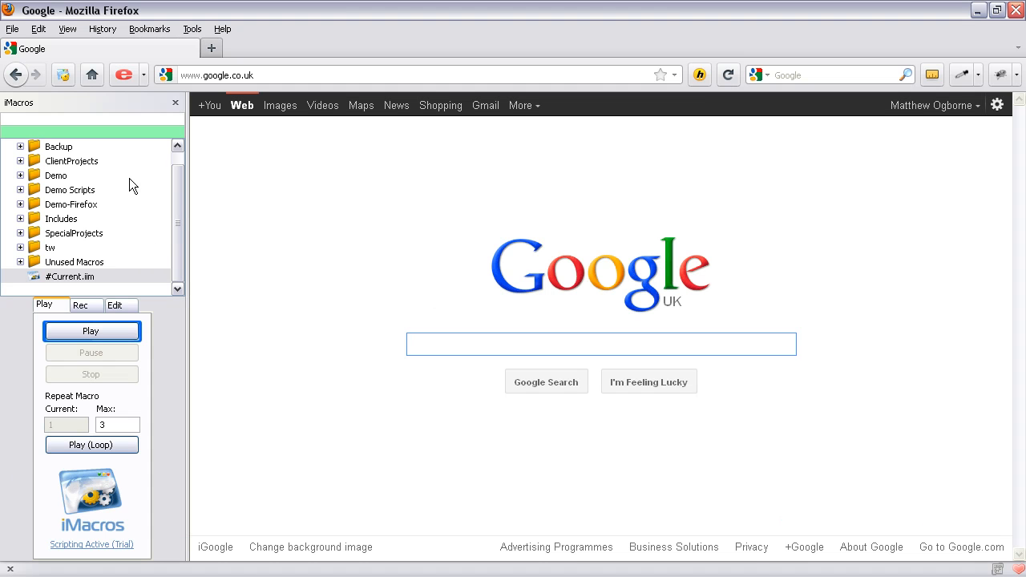
mouse_move(154, 436)
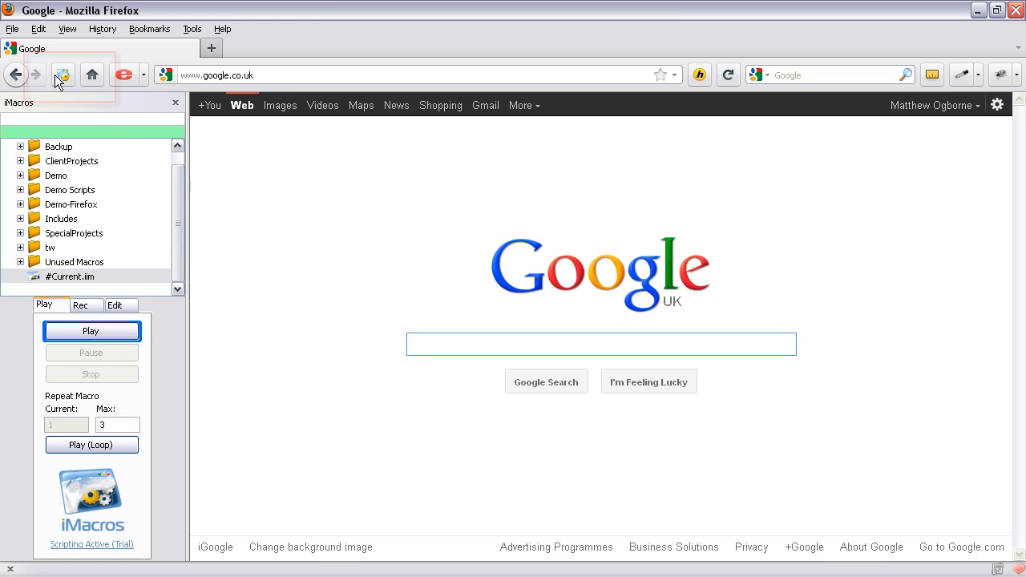
mouse_move(63, 74)
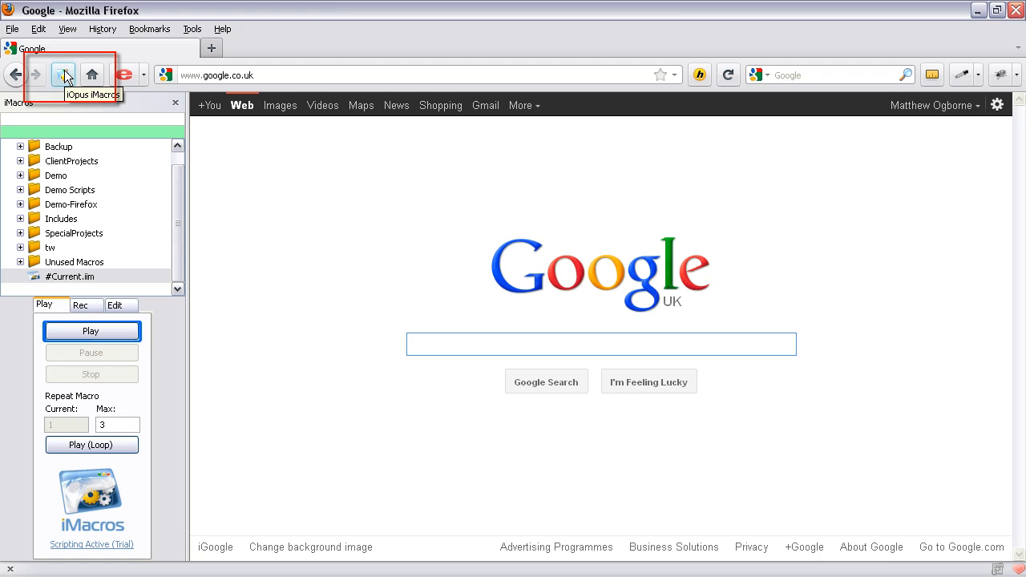
- On the Rec tab, start and then stop a brief recording of the Google UK page
left_click(601, 344)
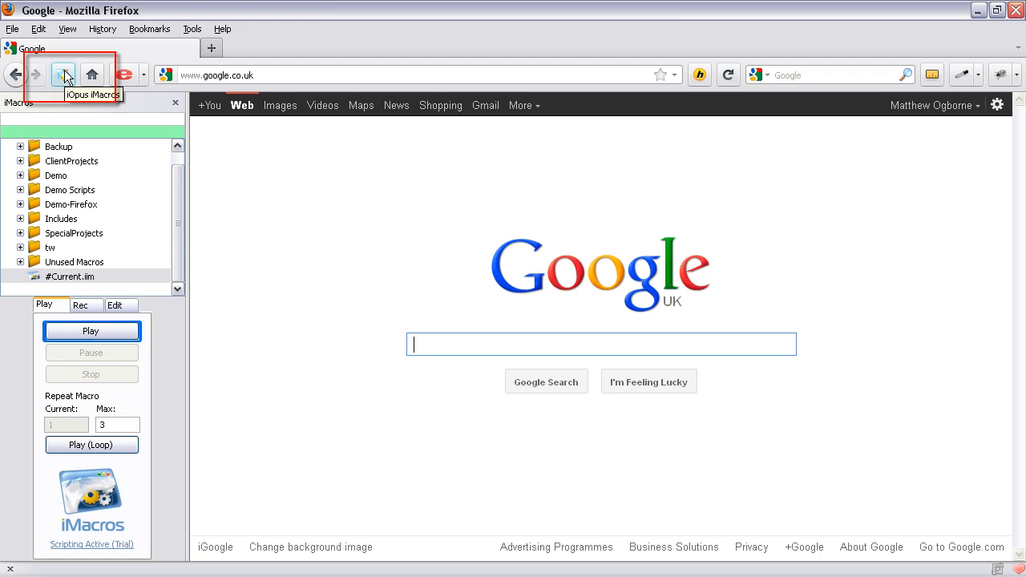
left_click(67, 28)
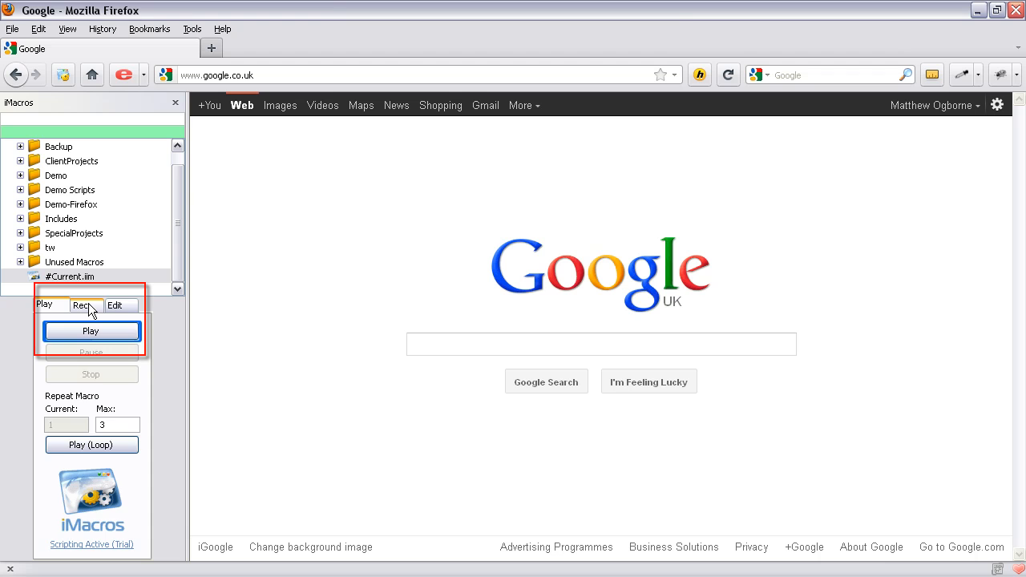
left_click(84, 306)
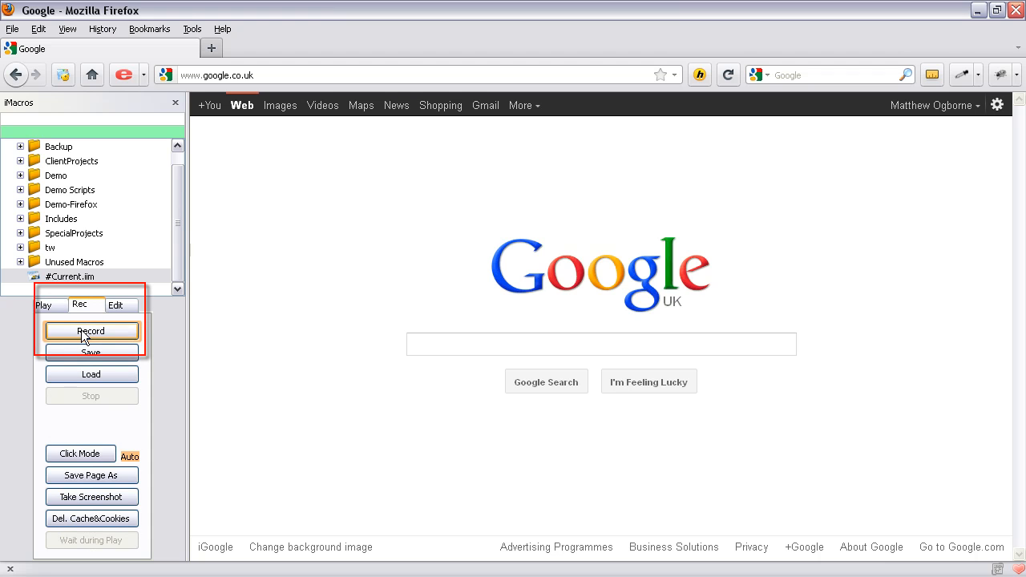
left_click(92, 331)
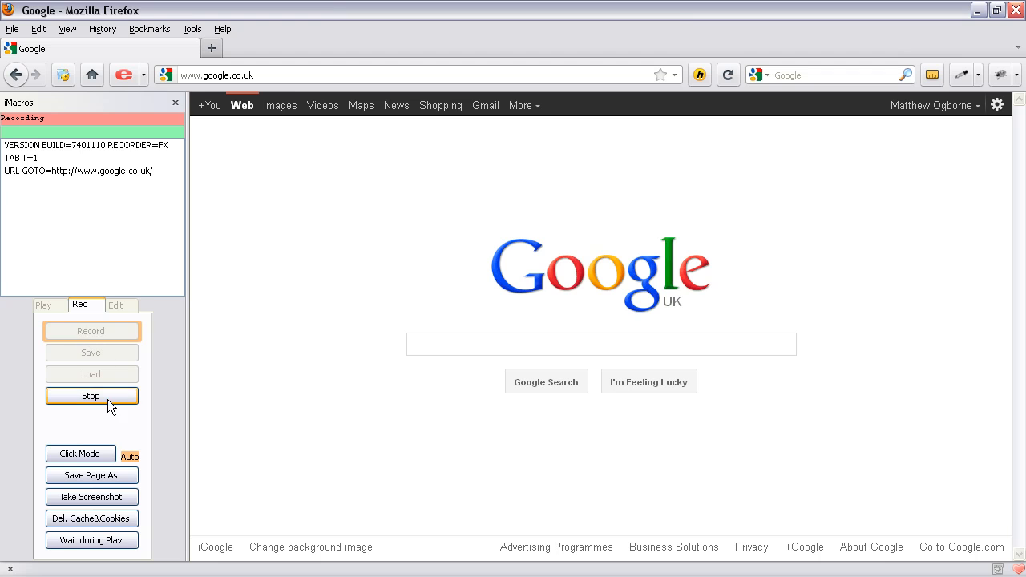
left_click(91, 395)
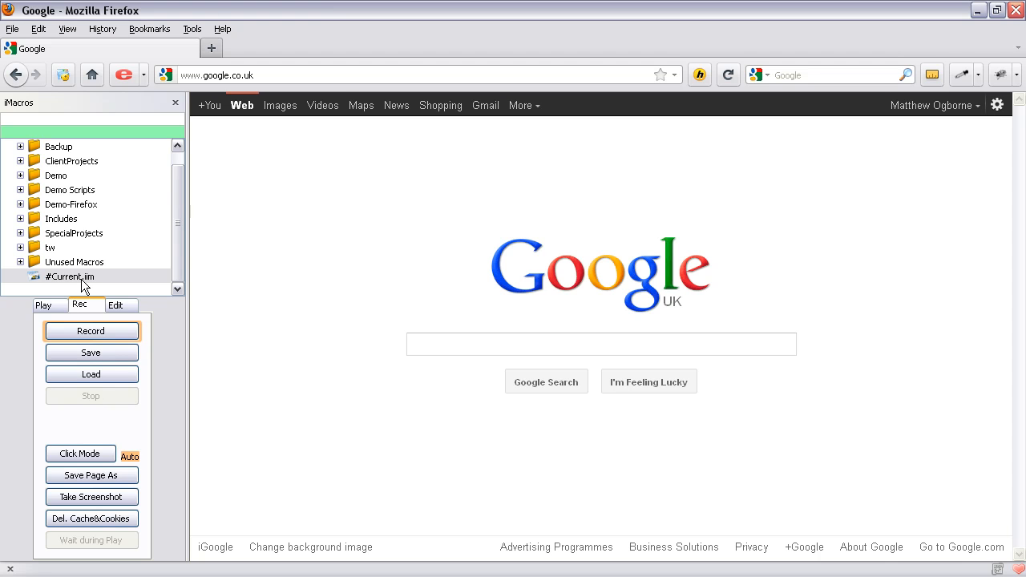
mouse_move(105, 283)
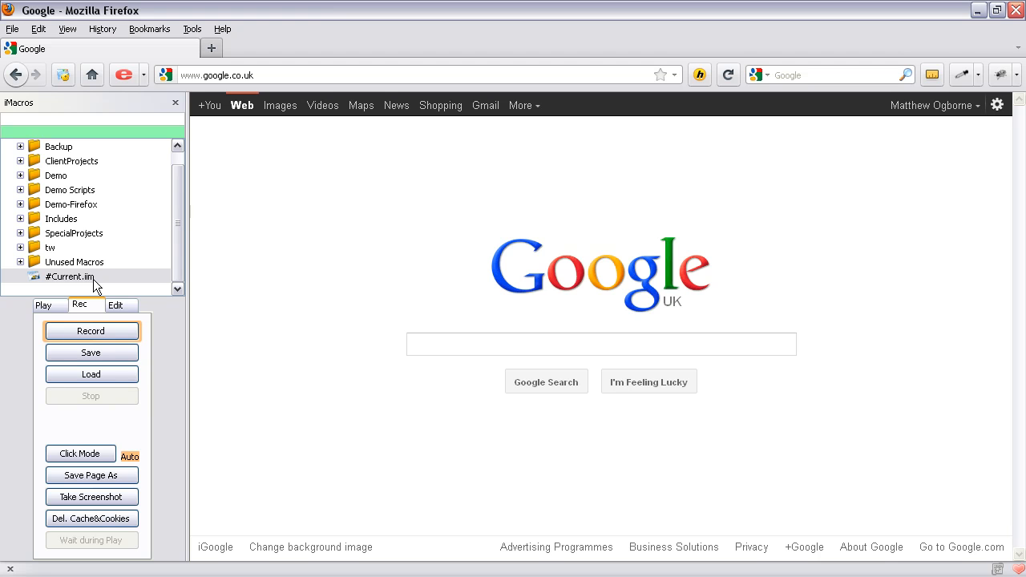
mouse_move(100, 282)
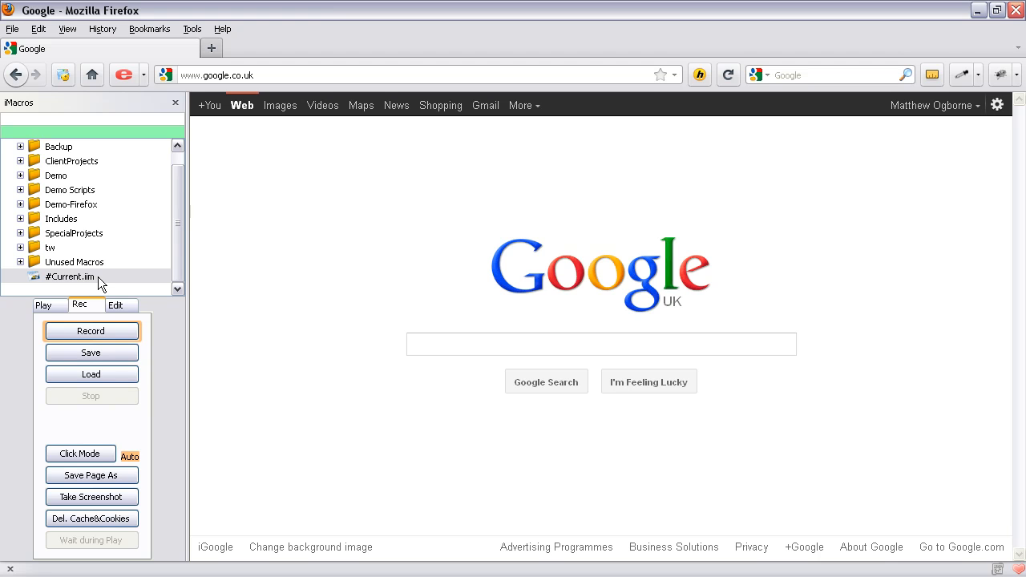
- Right-click #Current.iim to view its options, then bring back the Play controls
right_click(70, 277)
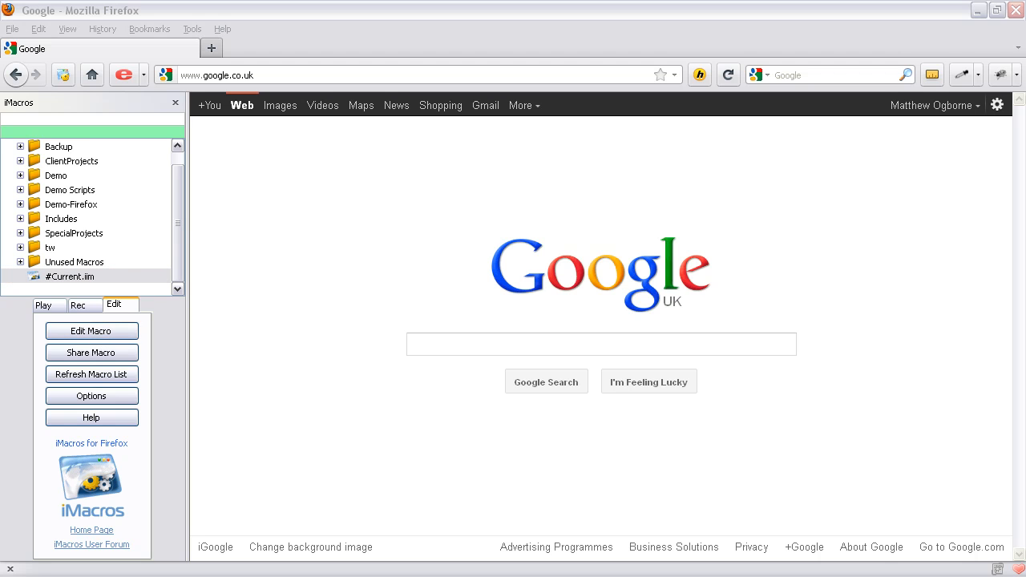
left_click(91, 331)
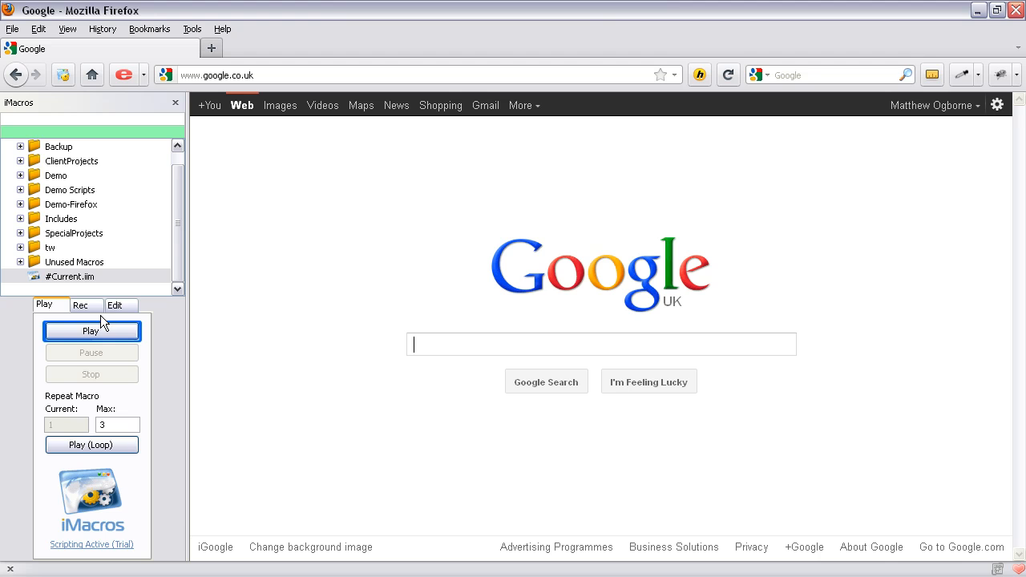
- Enter 'twi' in the address bar and go to twitterfeed.com from the suggestions
left_click(216, 74)
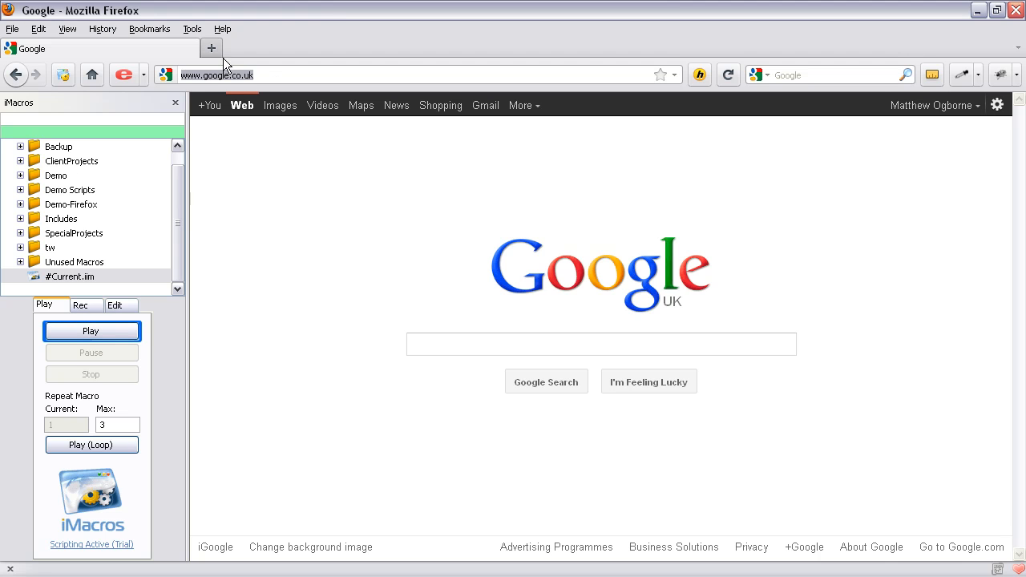
type("twi")
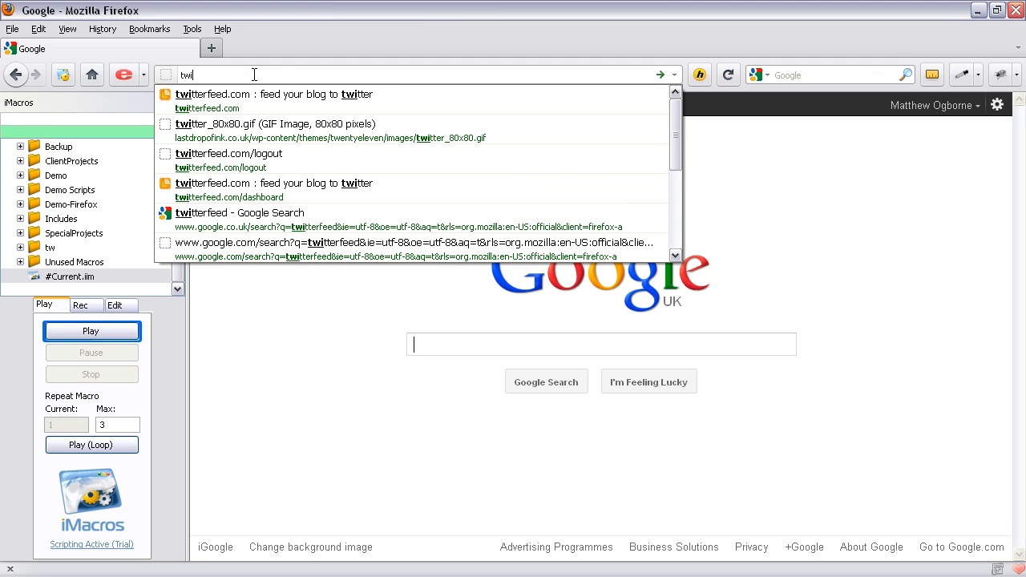
left_click(214, 94)
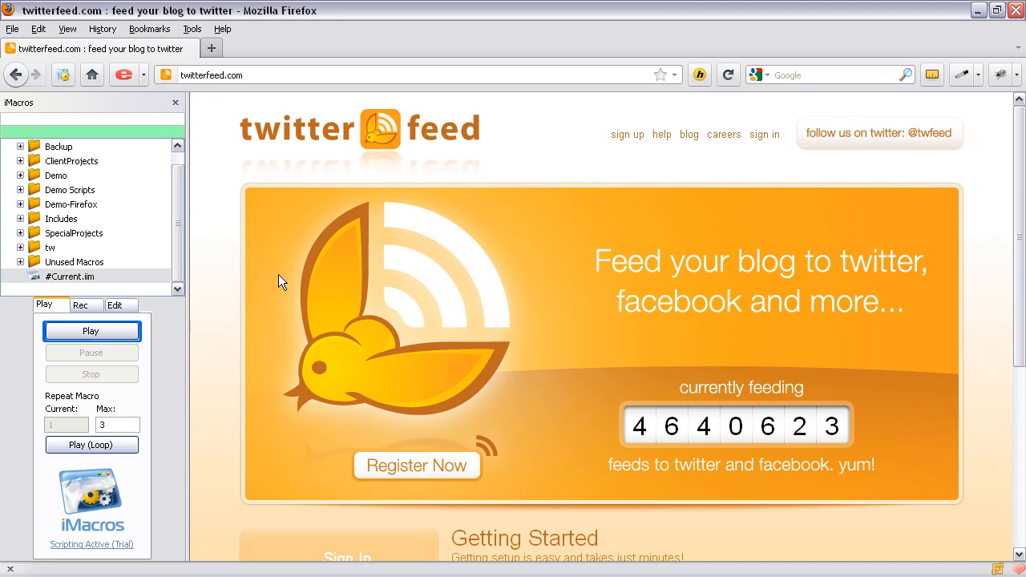
mouse_move(289, 265)
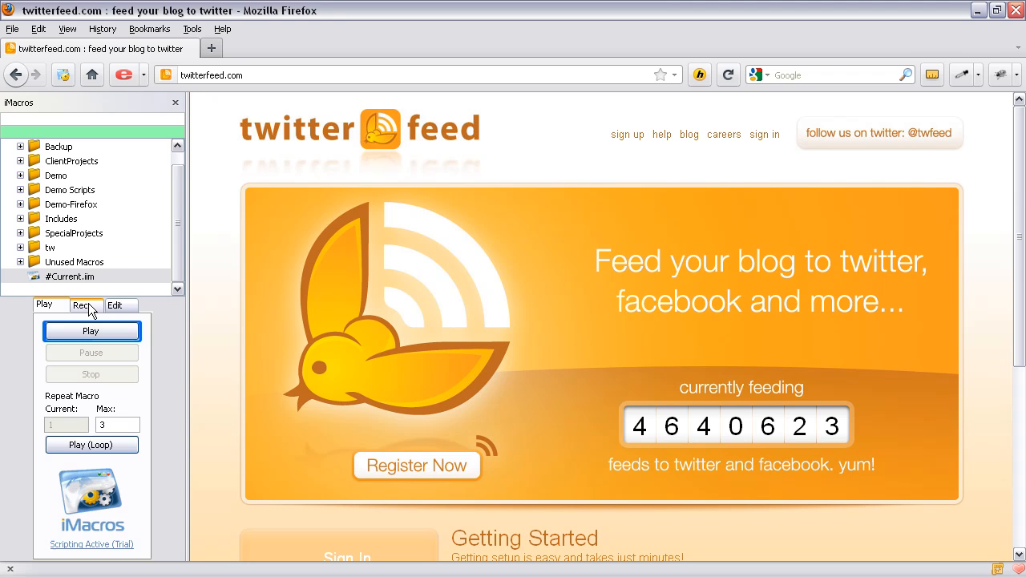
- Record filling the twitterfeed email and password fields and submitting Login
left_click(78, 305)
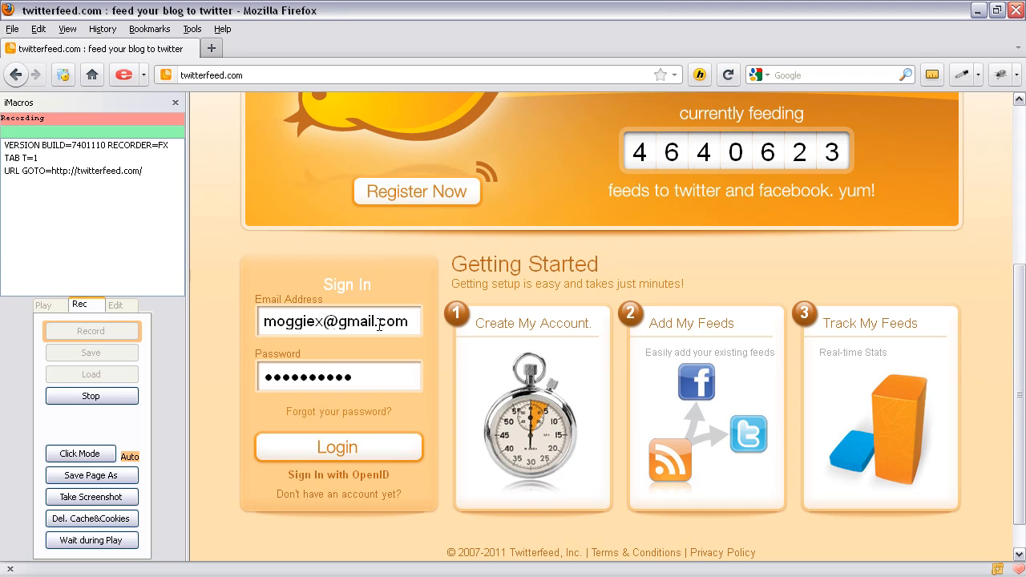
left_click(338, 377)
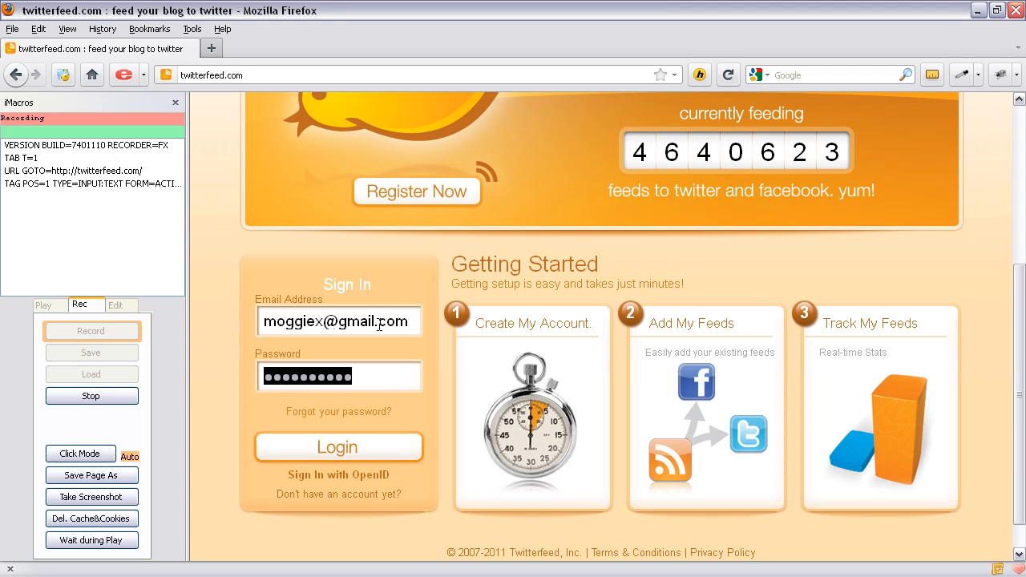
left_click(338, 377)
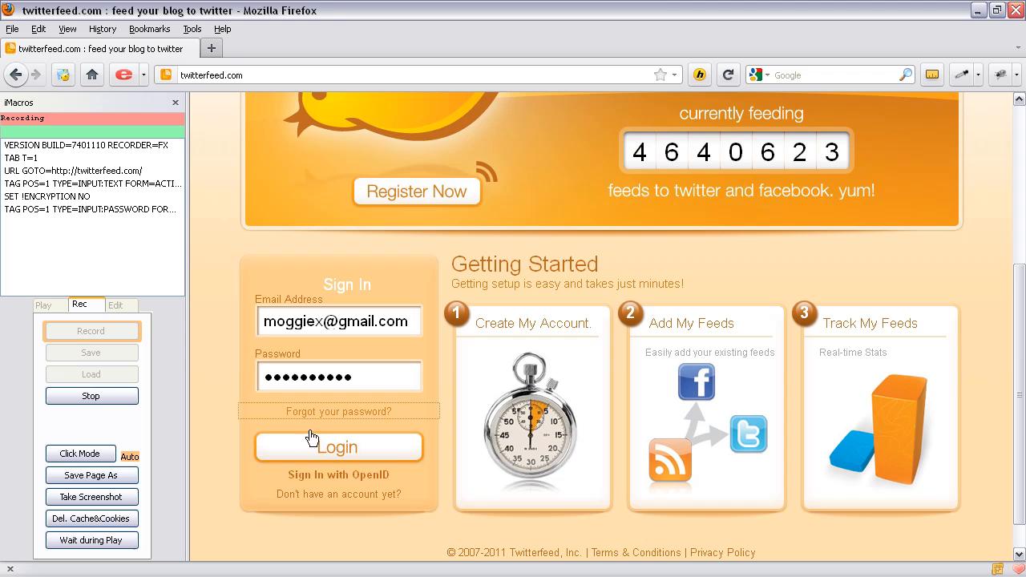
left_click(338, 447)
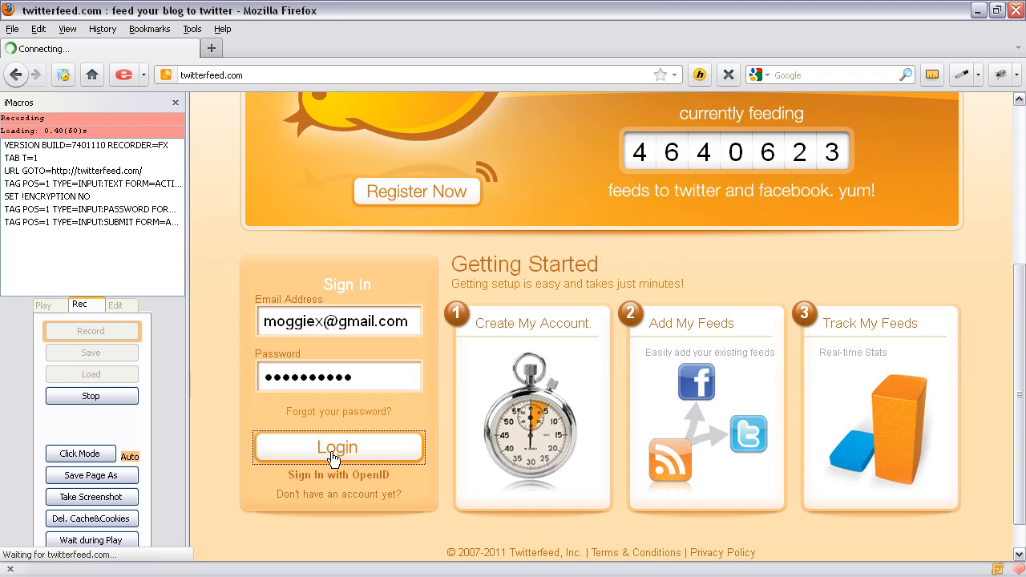
left_click(338, 447)
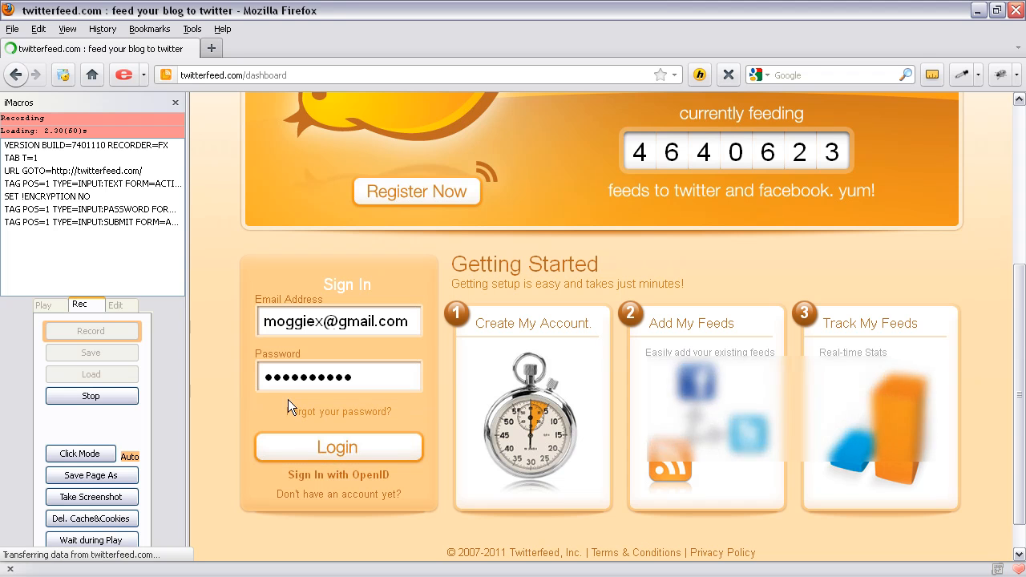
left_click(337, 446)
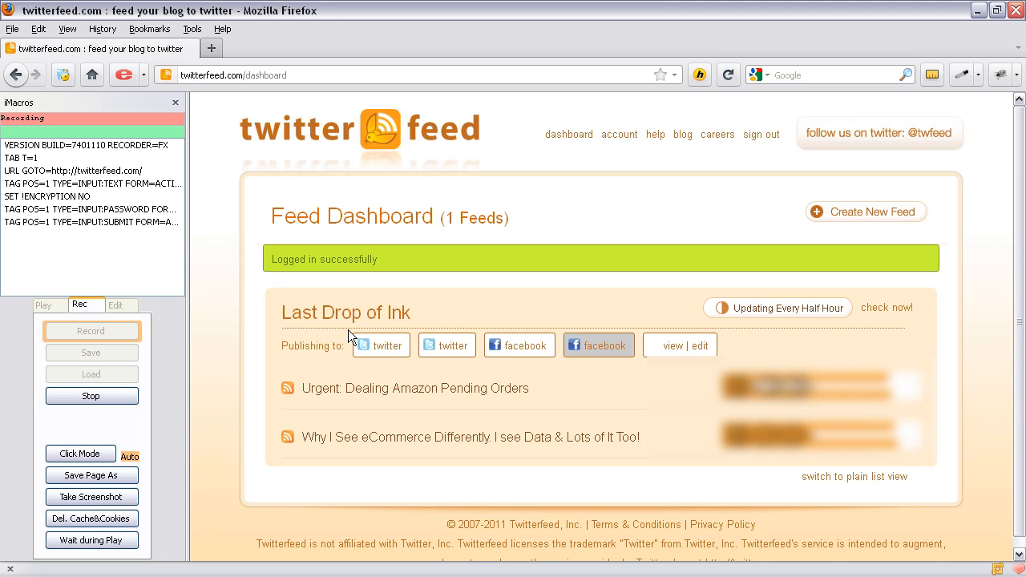
mouse_move(886, 308)
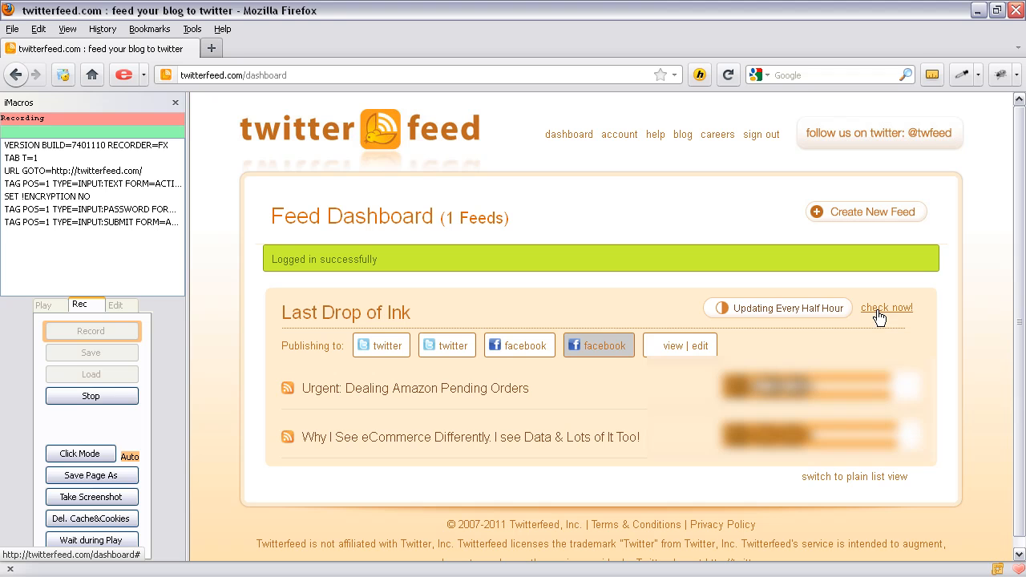
mouse_move(882, 317)
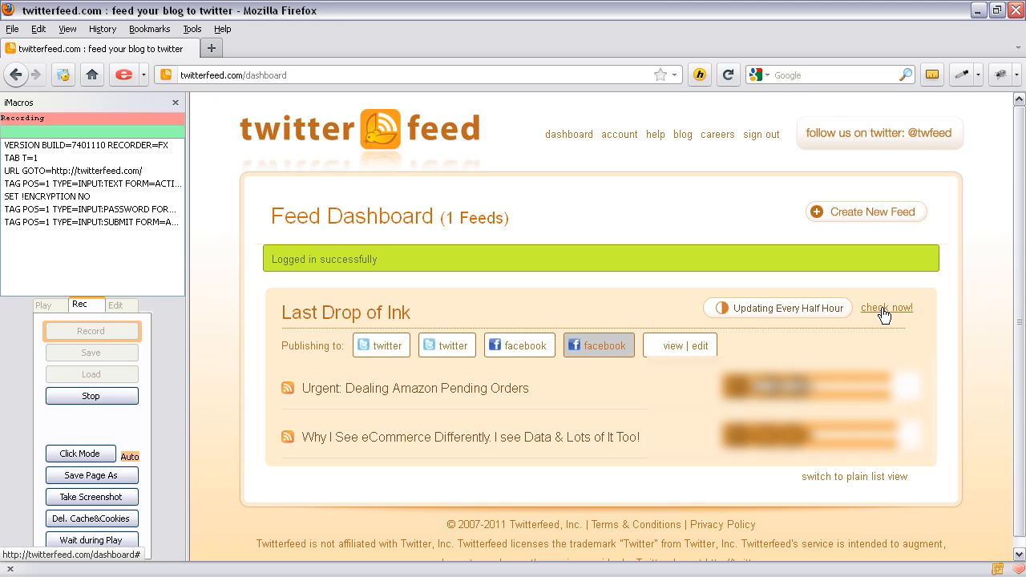
- Record 'check now!' on the Last Drop of Ink feed and signing out, then stop recording
left_click(887, 307)
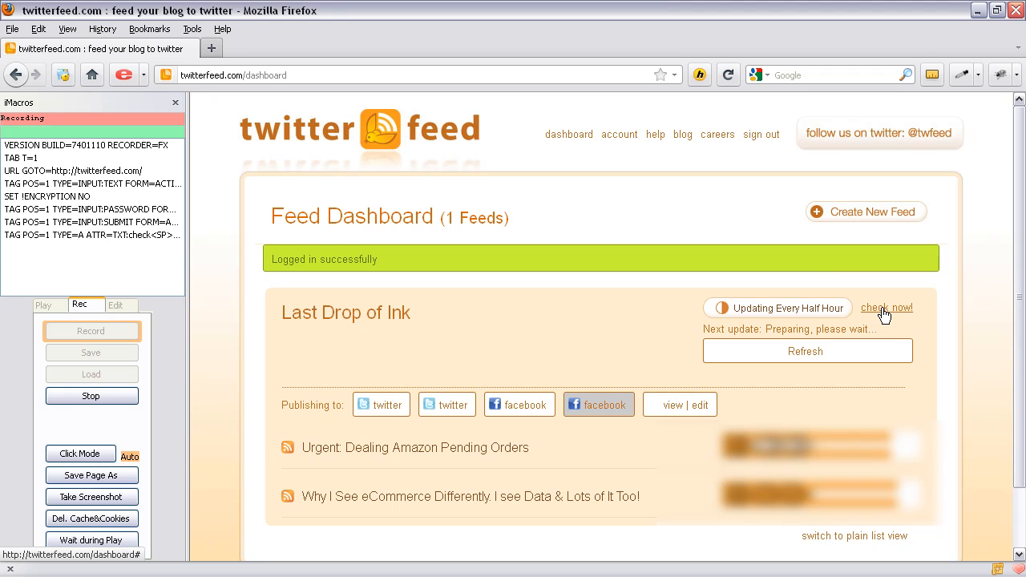
mouse_move(761, 134)
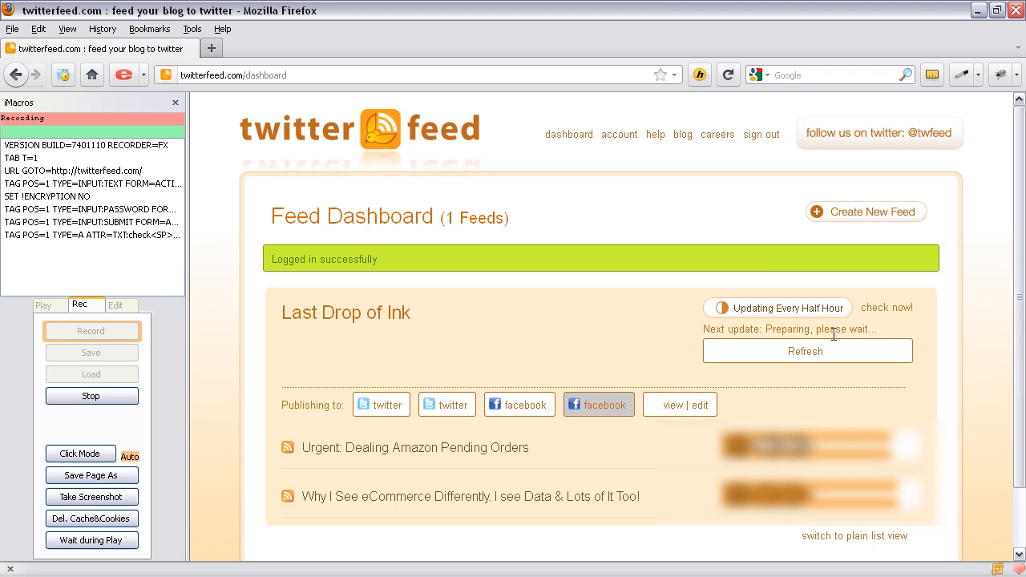
mouse_move(766, 274)
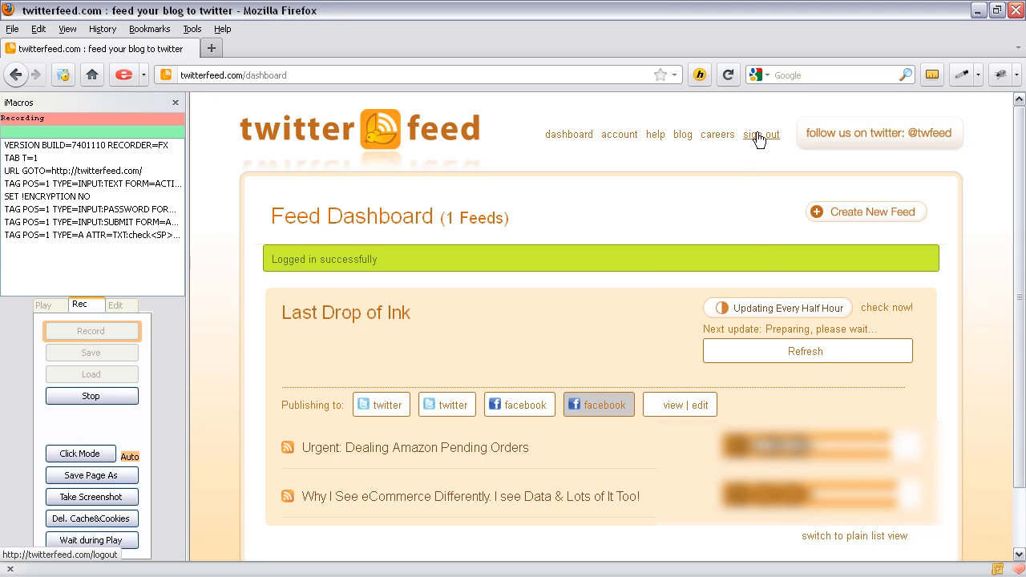
left_click(761, 134)
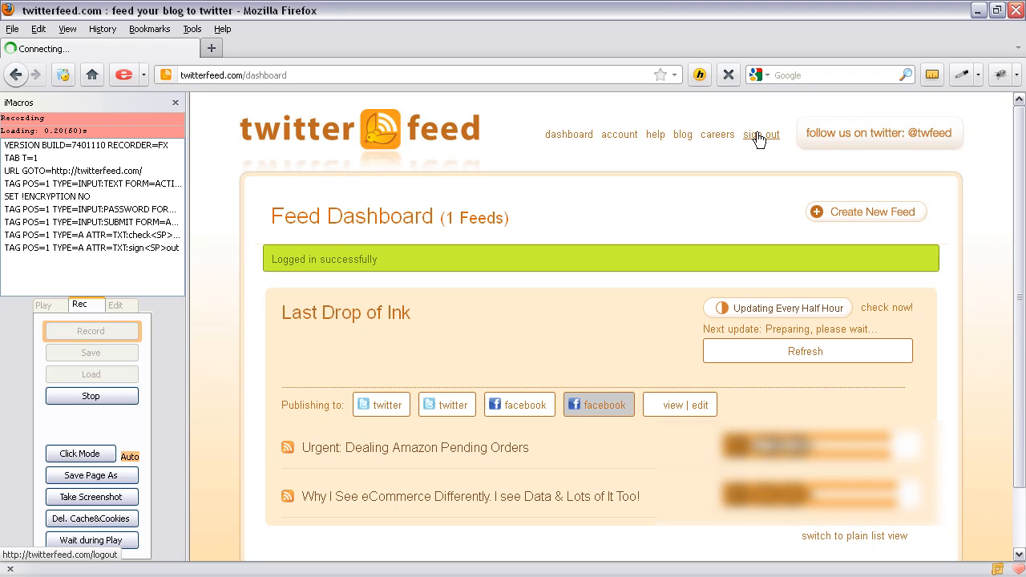
left_click(760, 134)
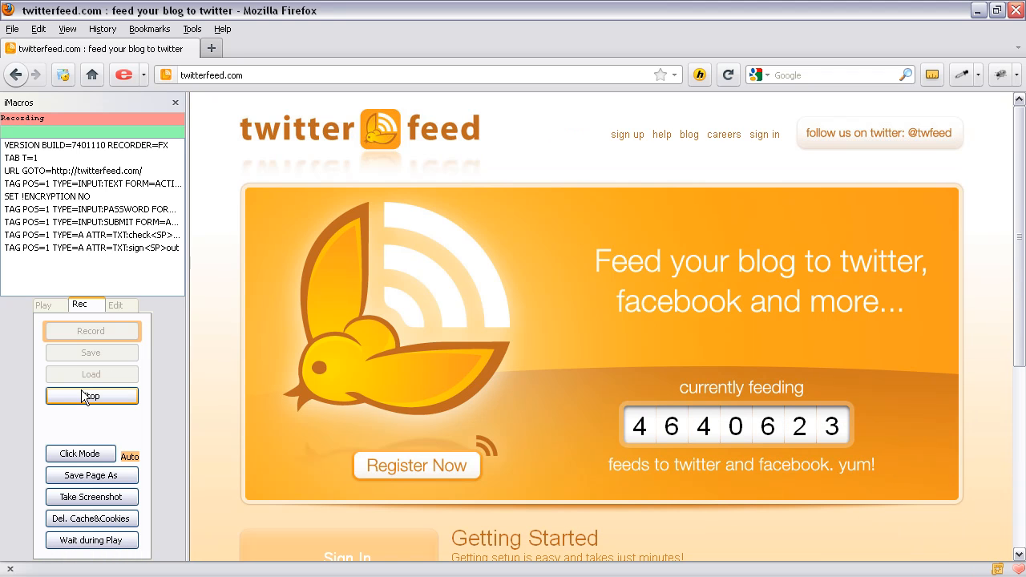
left_click(92, 396)
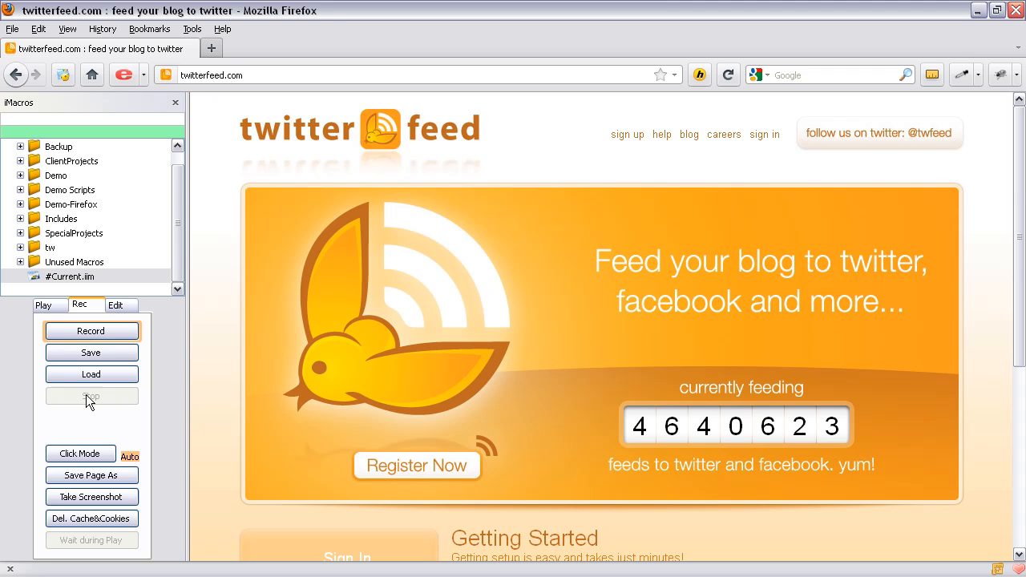
- Open #Current.iim in Notepad++ with the Edit Macro button
left_click(120, 305)
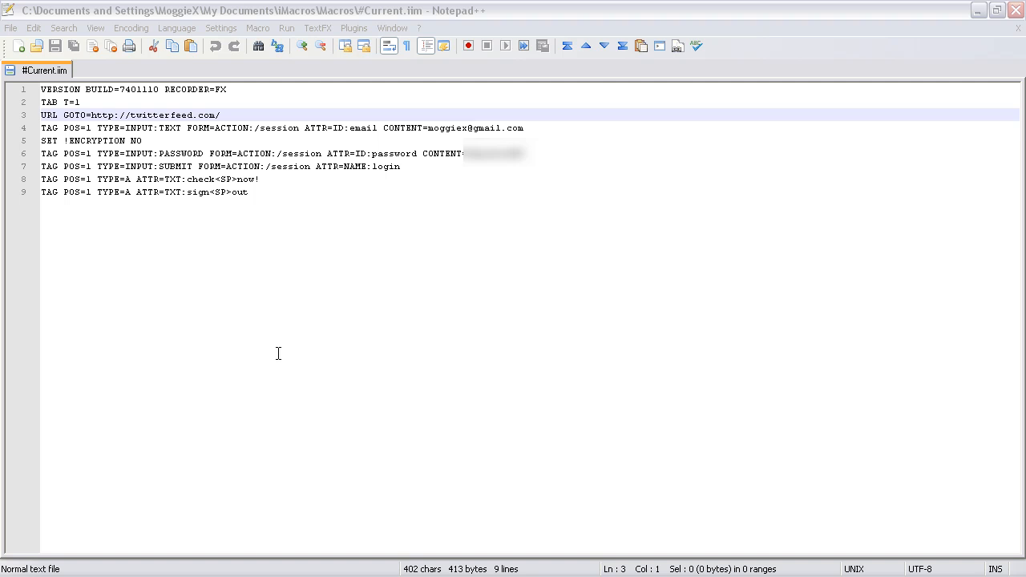
mouse_move(189, 226)
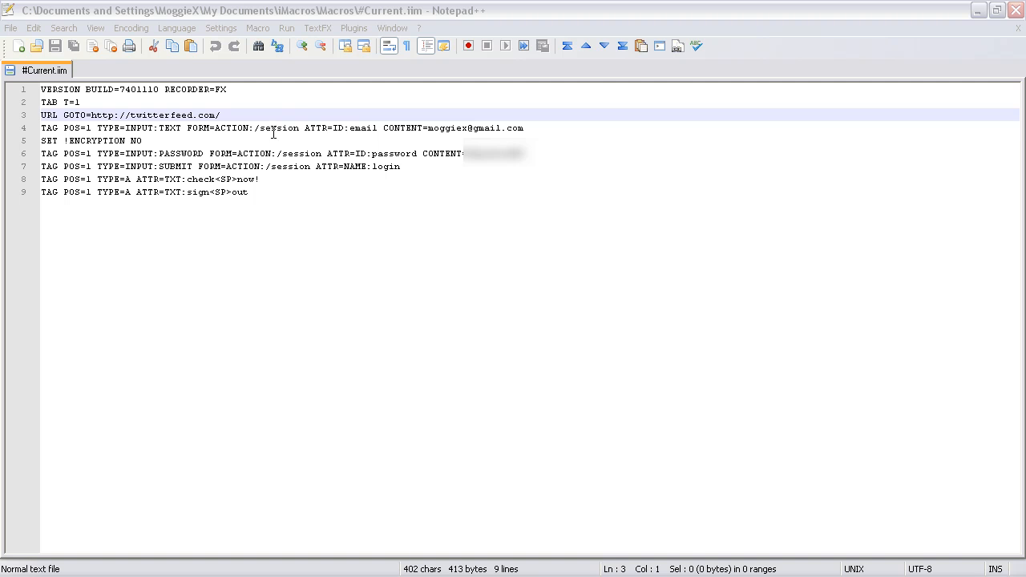
mouse_move(359, 125)
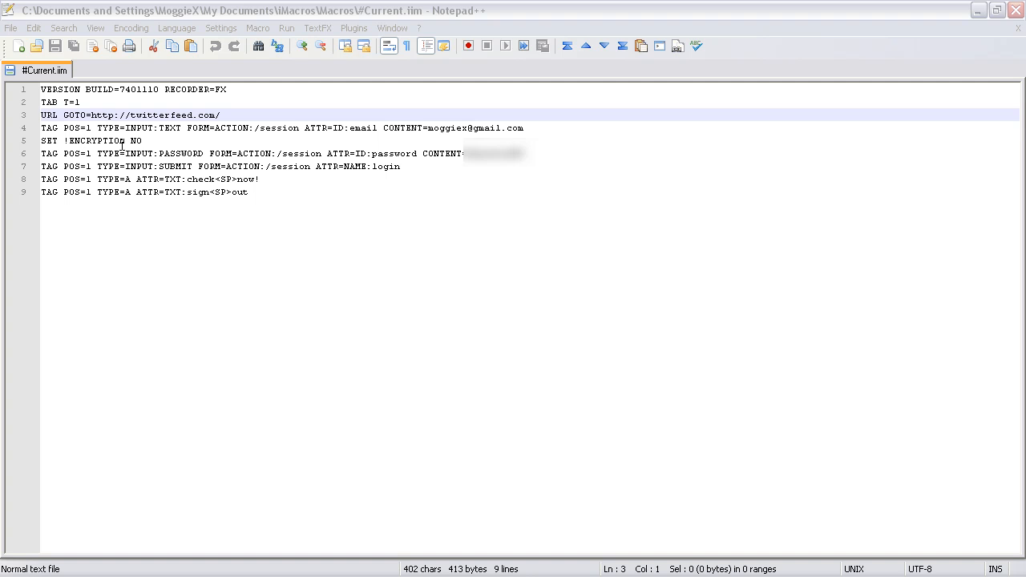
mouse_move(67, 153)
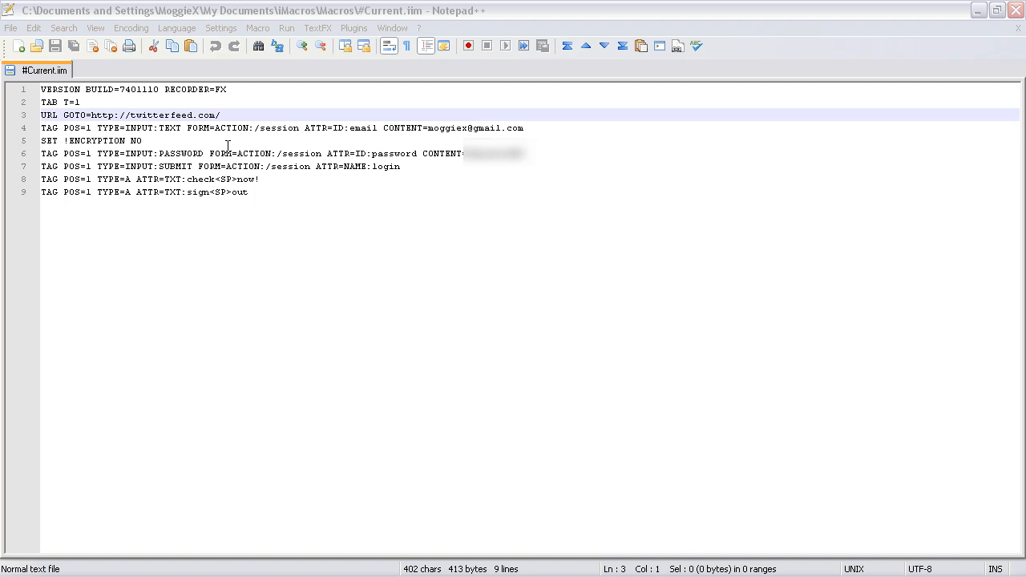
mouse_move(113, 167)
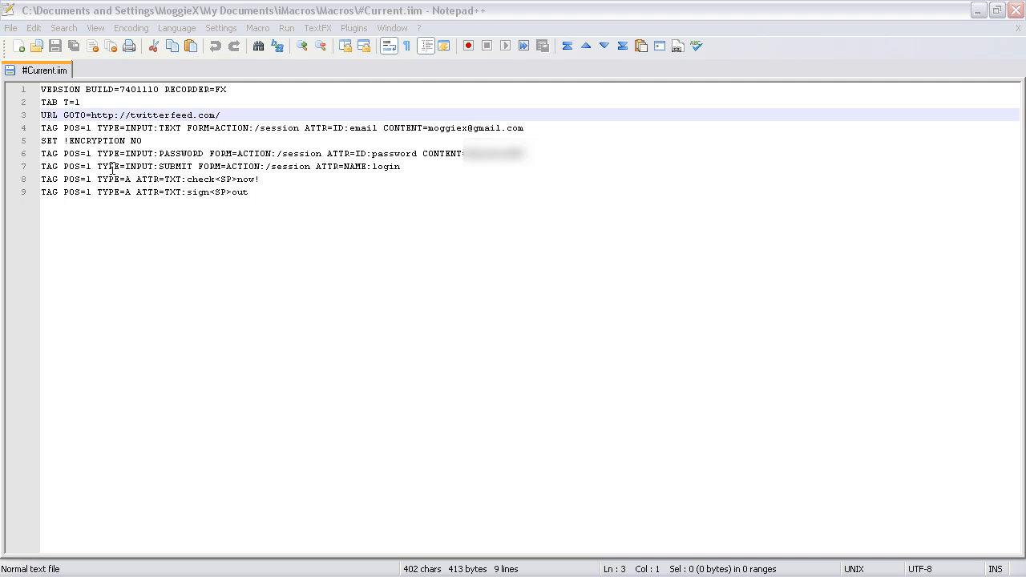
mouse_move(374, 166)
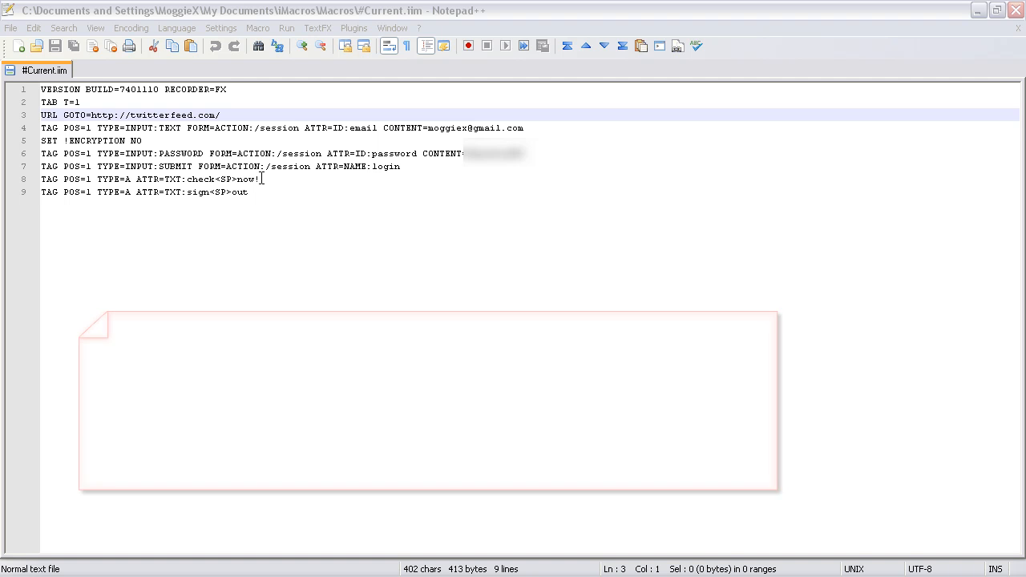
- Insert a 'WAIT SECONDS=5' line after the check now line and save the file
key("Enter")
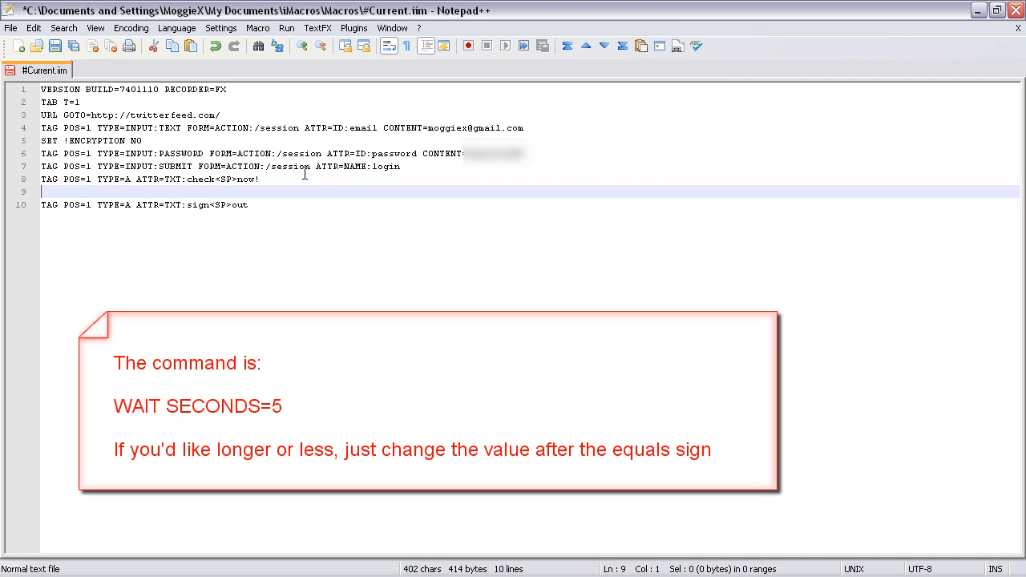
type("WAIT")
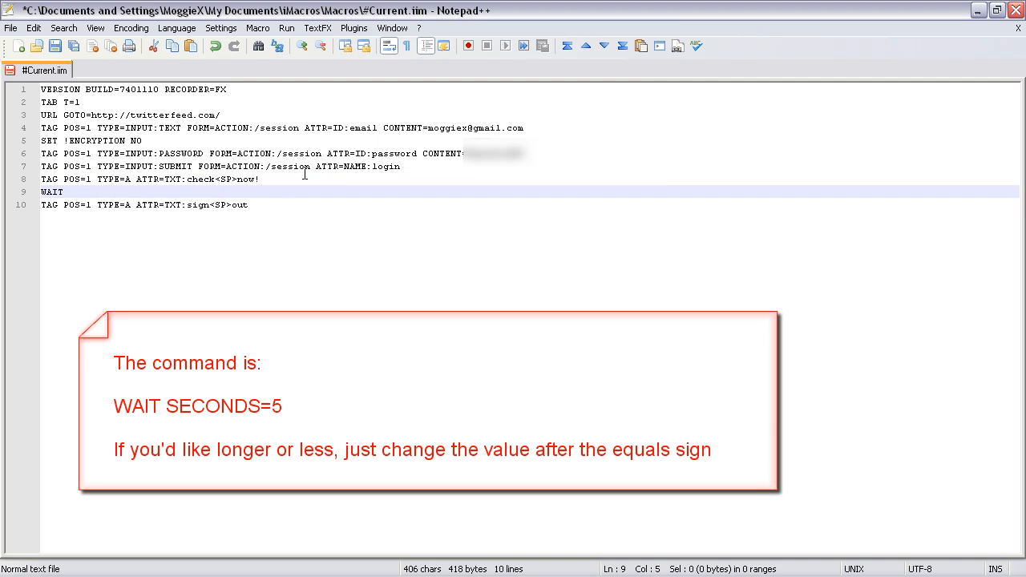
type("SECONDS")
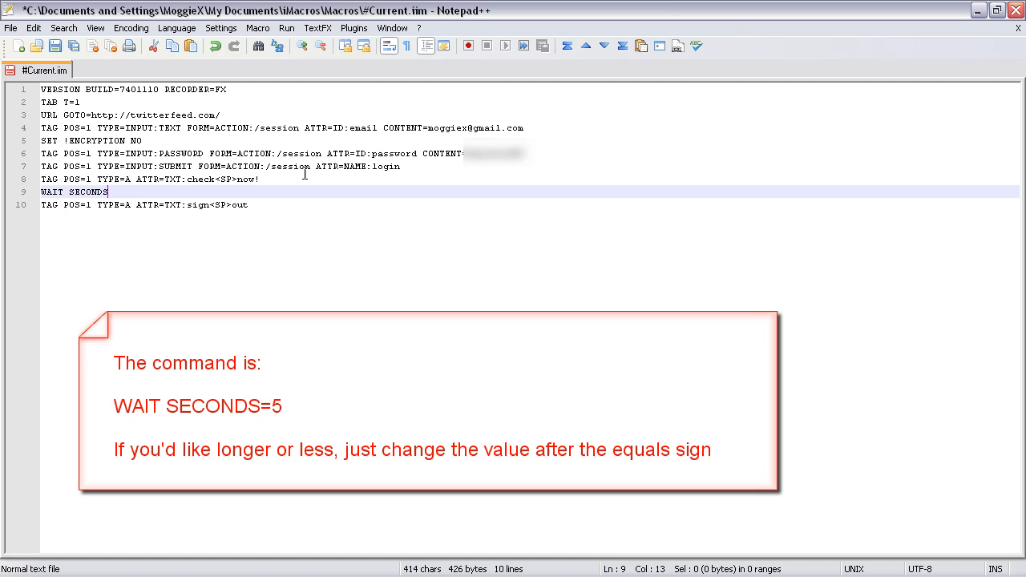
type("=5")
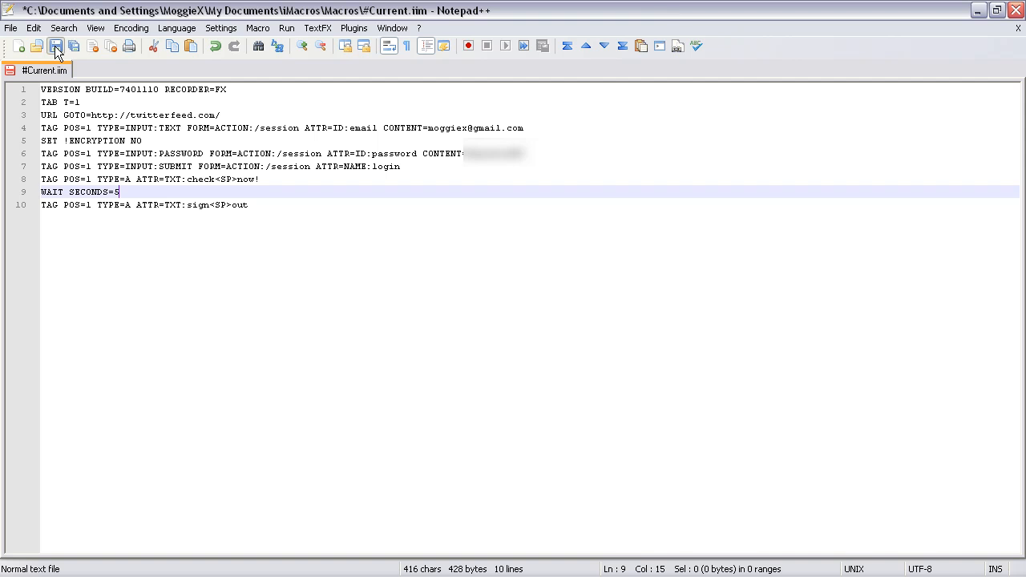
left_click(55, 45)
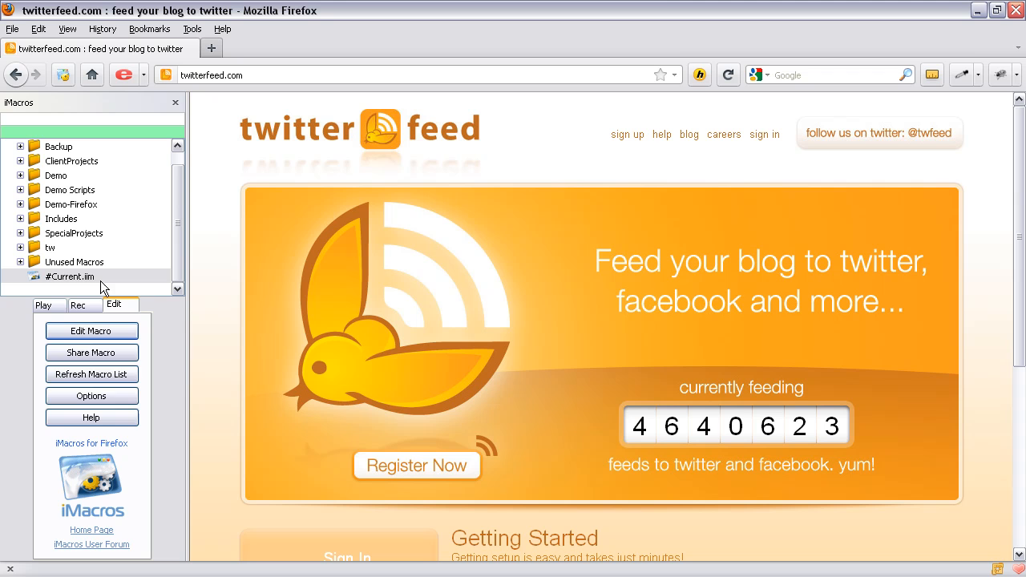
- Play #Current.iim: log in, check now, wait 5 seconds, then sign out
left_click(43, 305)
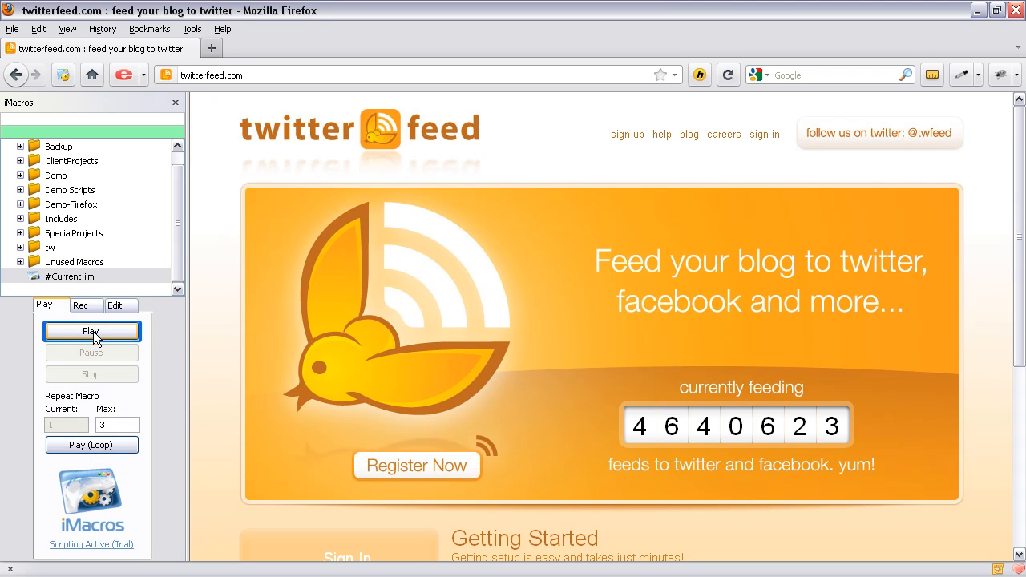
left_click(92, 331)
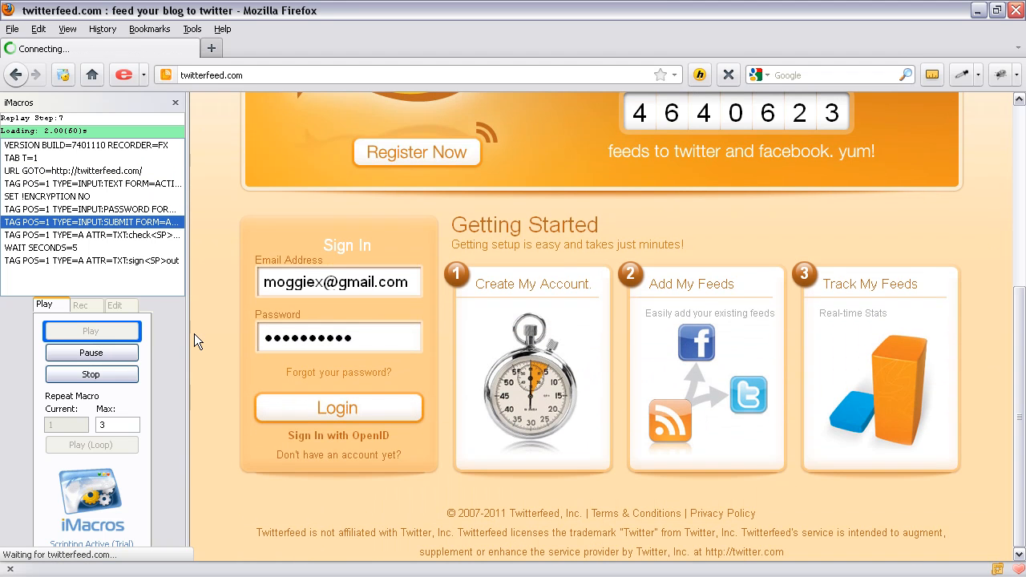
left_click(337, 408)
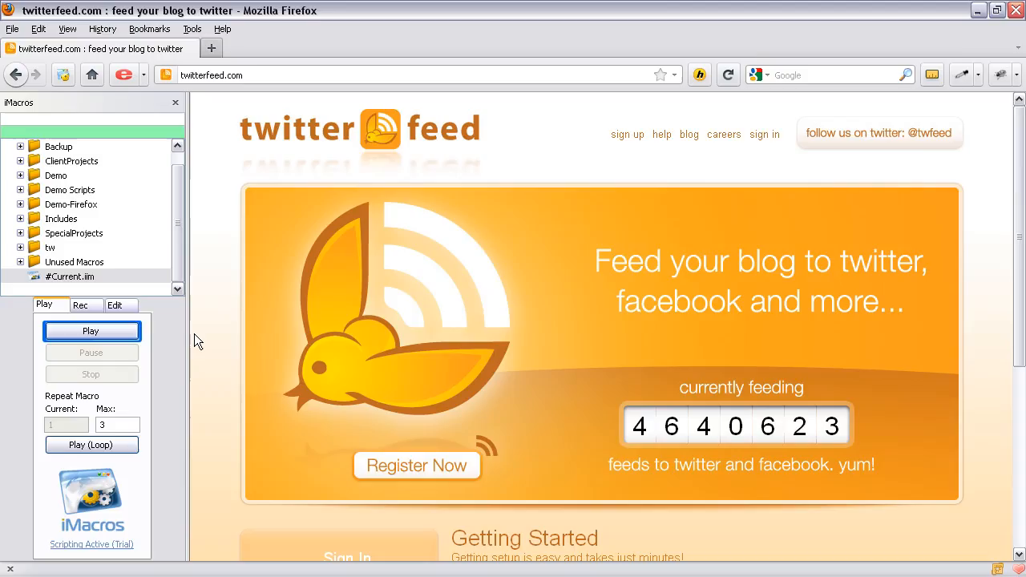
left_click(80, 304)
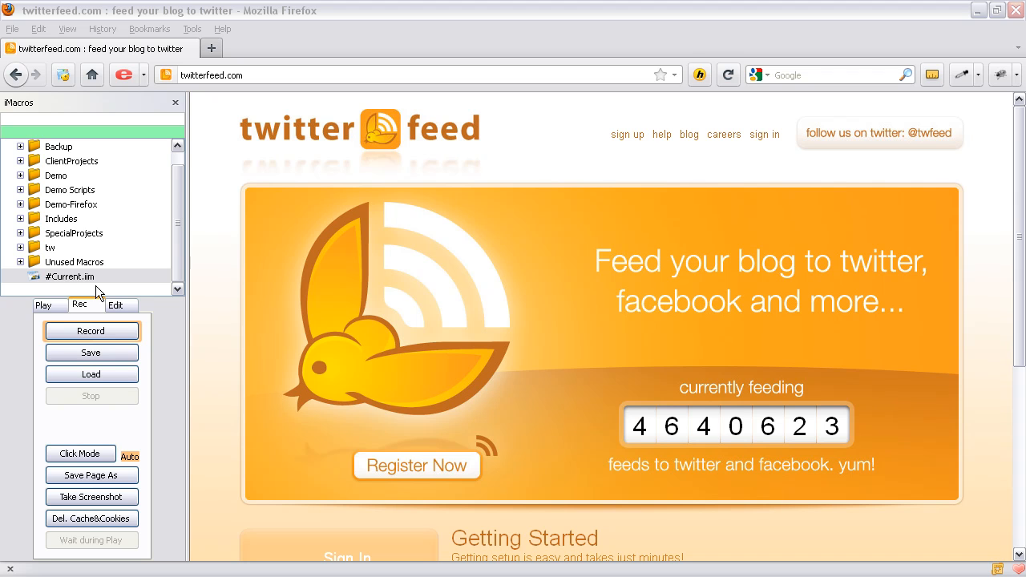
- Select #Current.iim and save it under the name 'twitterfeed'
left_click(69, 277)
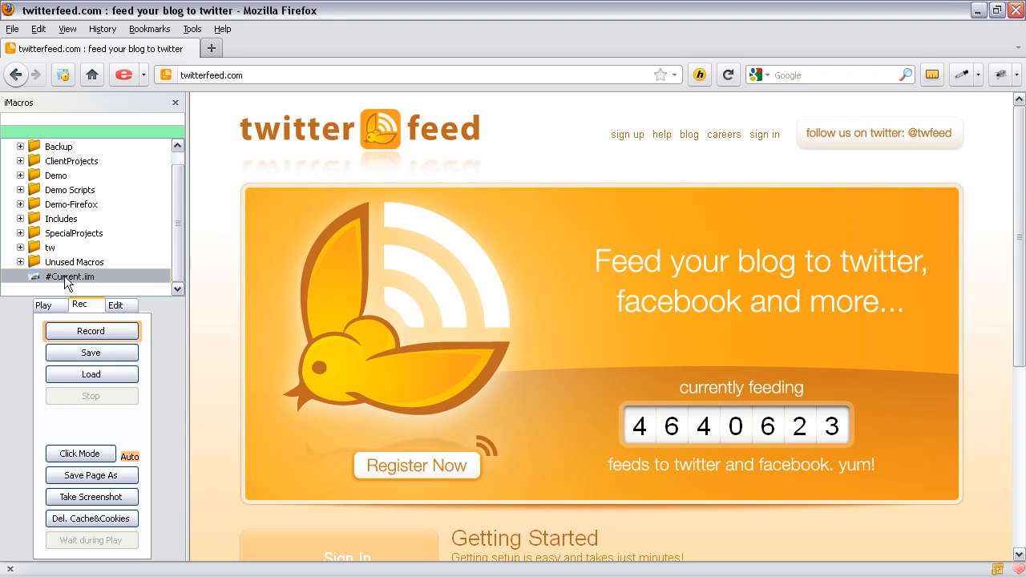
mouse_move(100, 286)
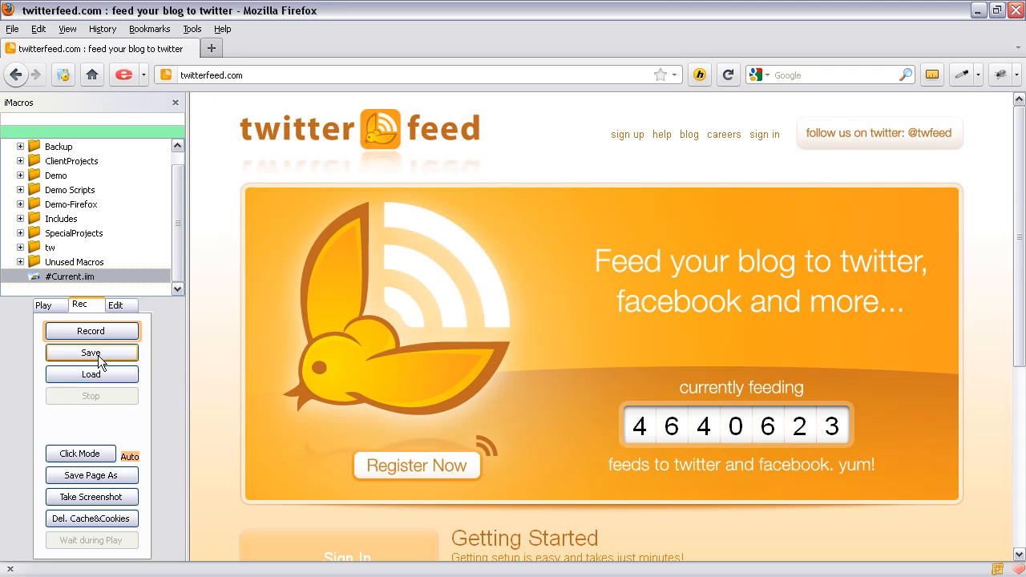
left_click(91, 353)
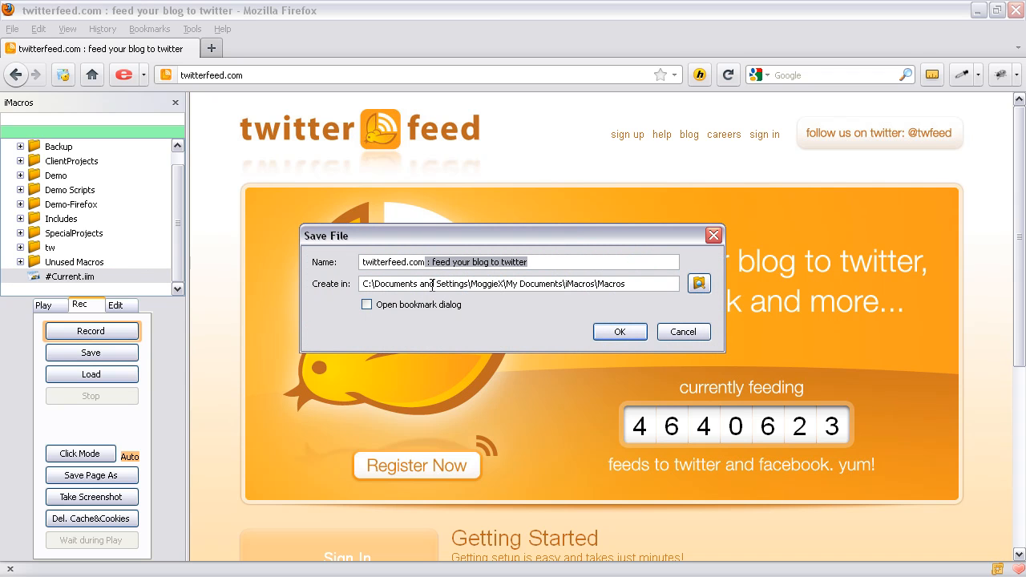
type("twitterfeed")
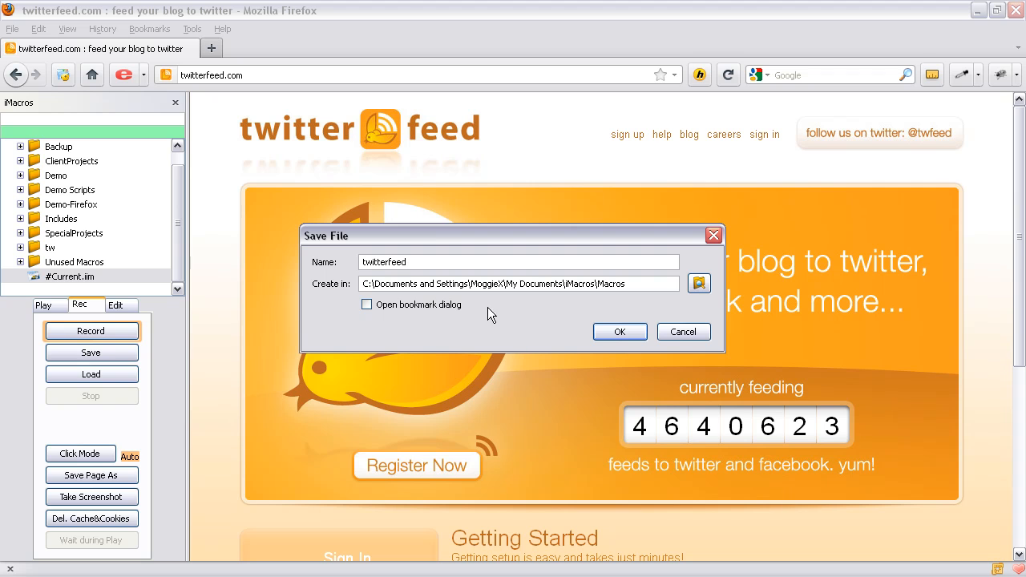
mouse_move(636, 282)
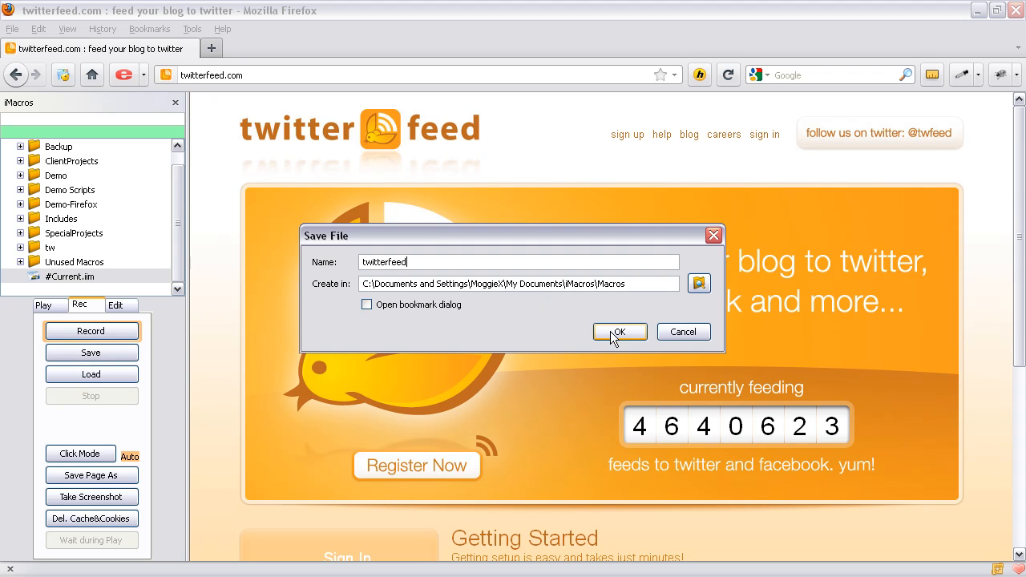
left_click(619, 332)
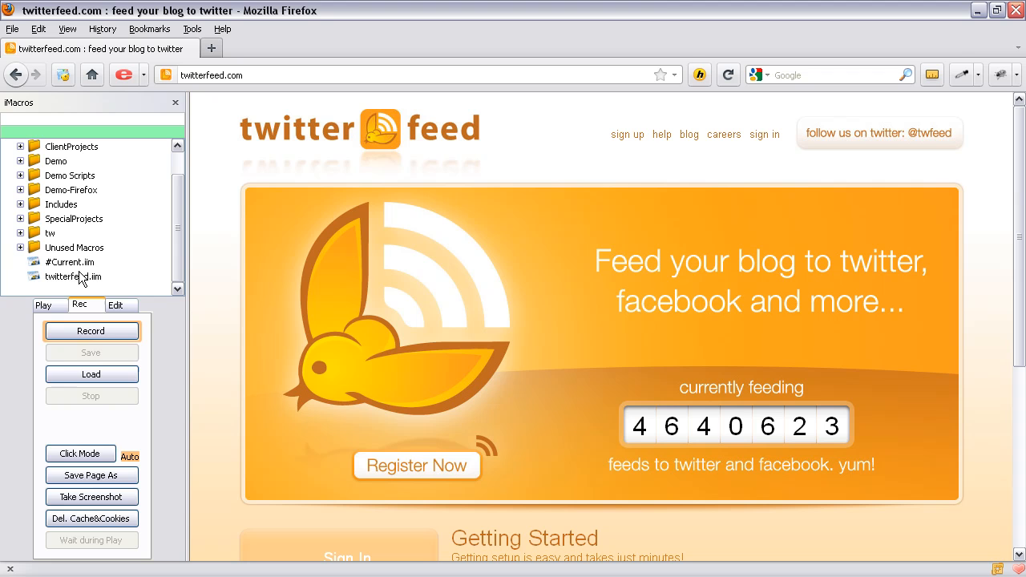
- Save a second copy named 'Another one', then show the Edit tab
left_click(91, 353)
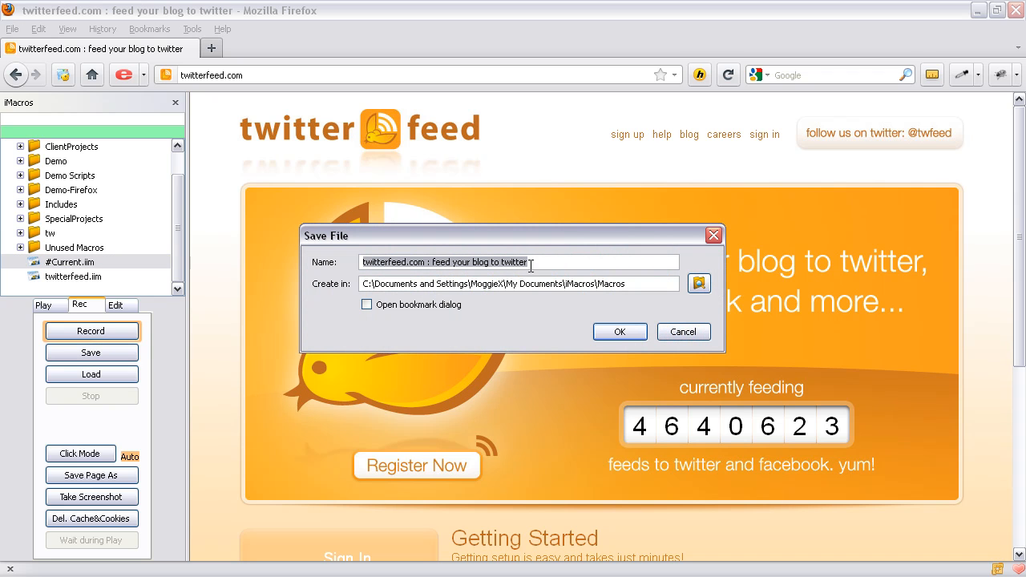
type("A")
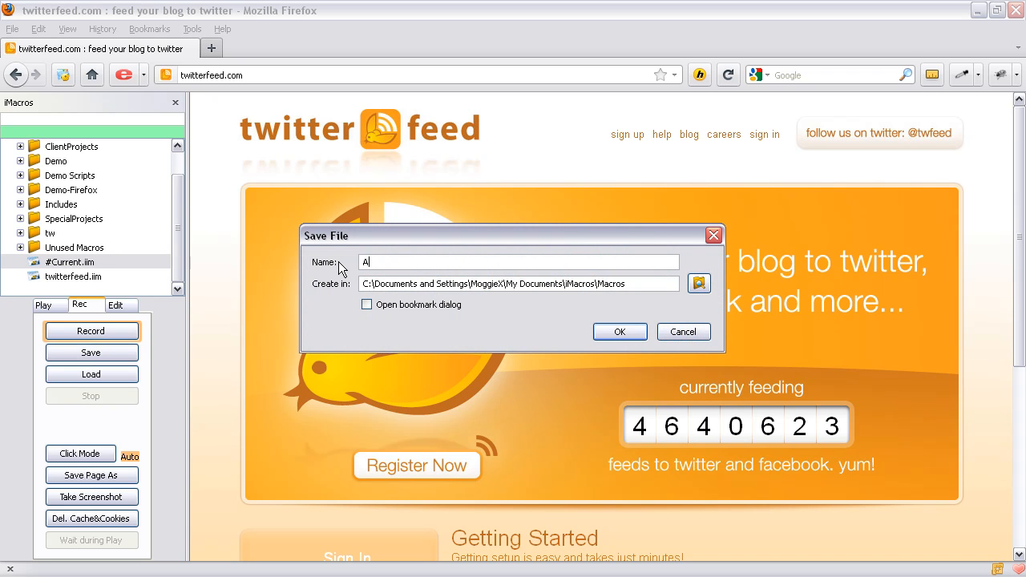
type("nother one")
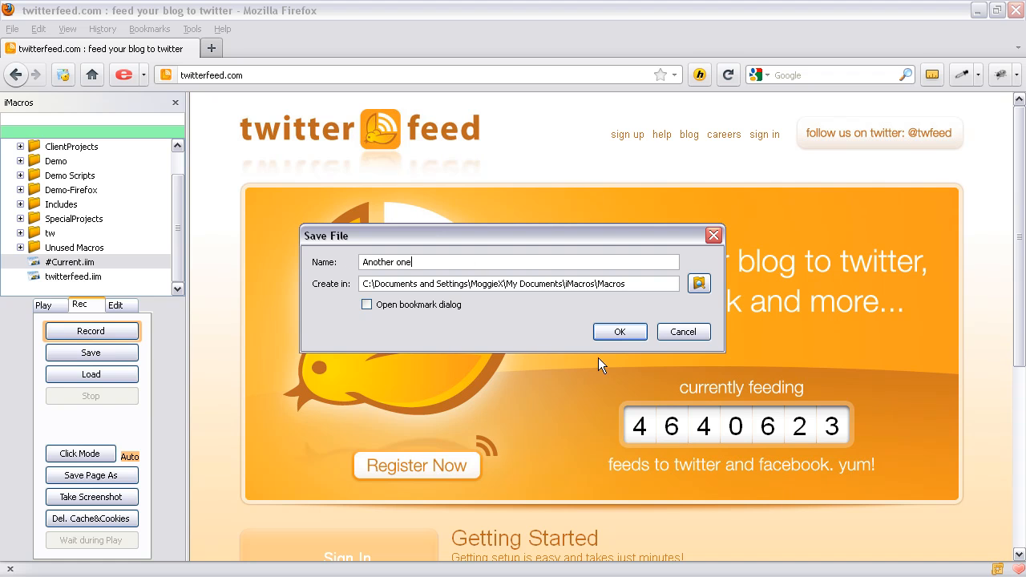
left_click(619, 332)
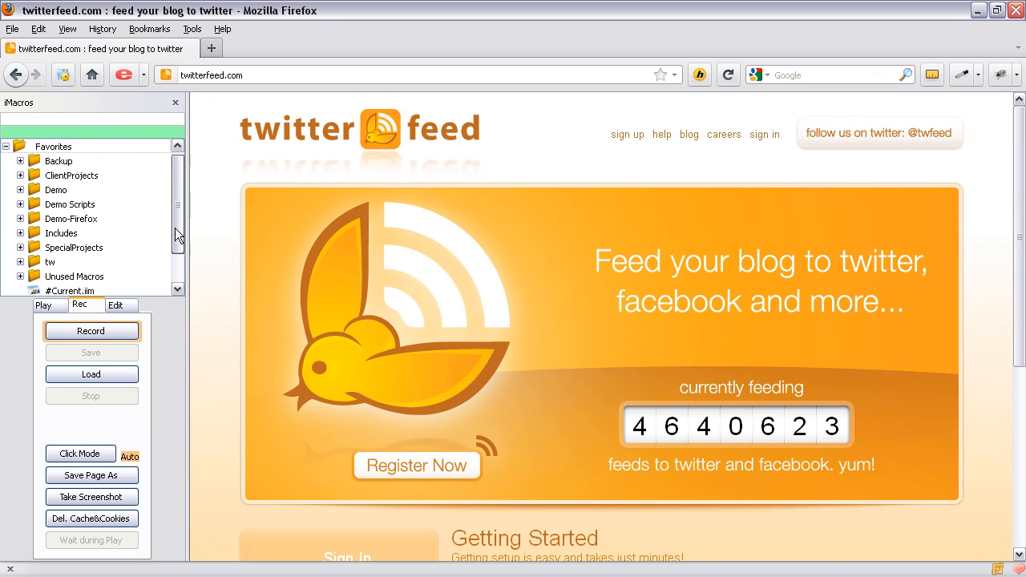
scroll("down", 3)
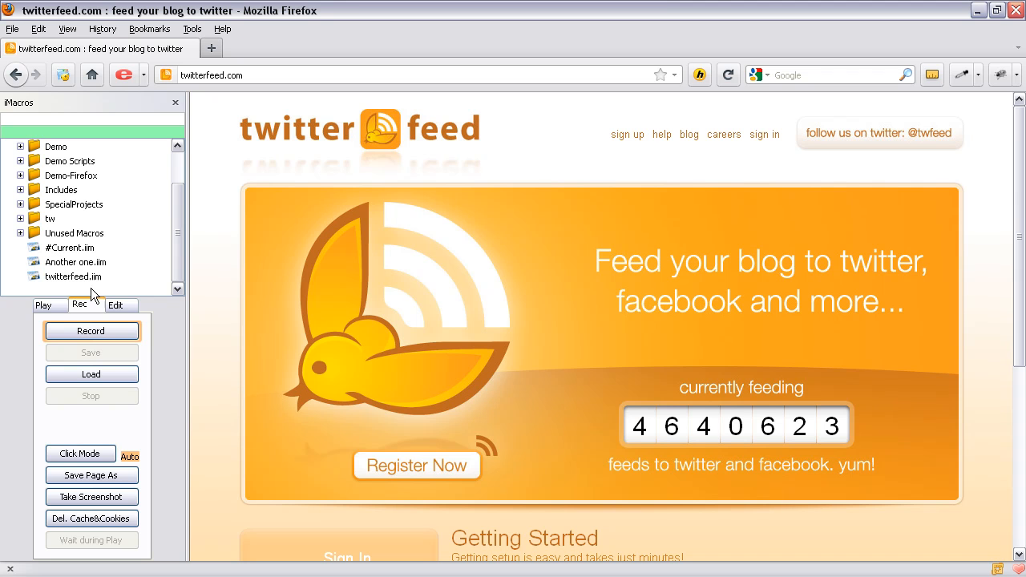
left_click(117, 305)
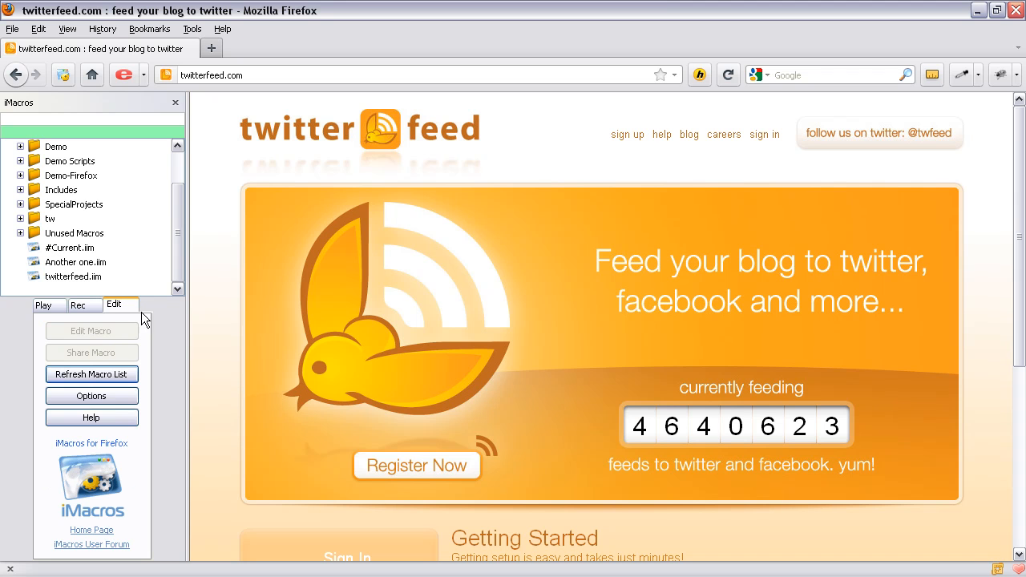